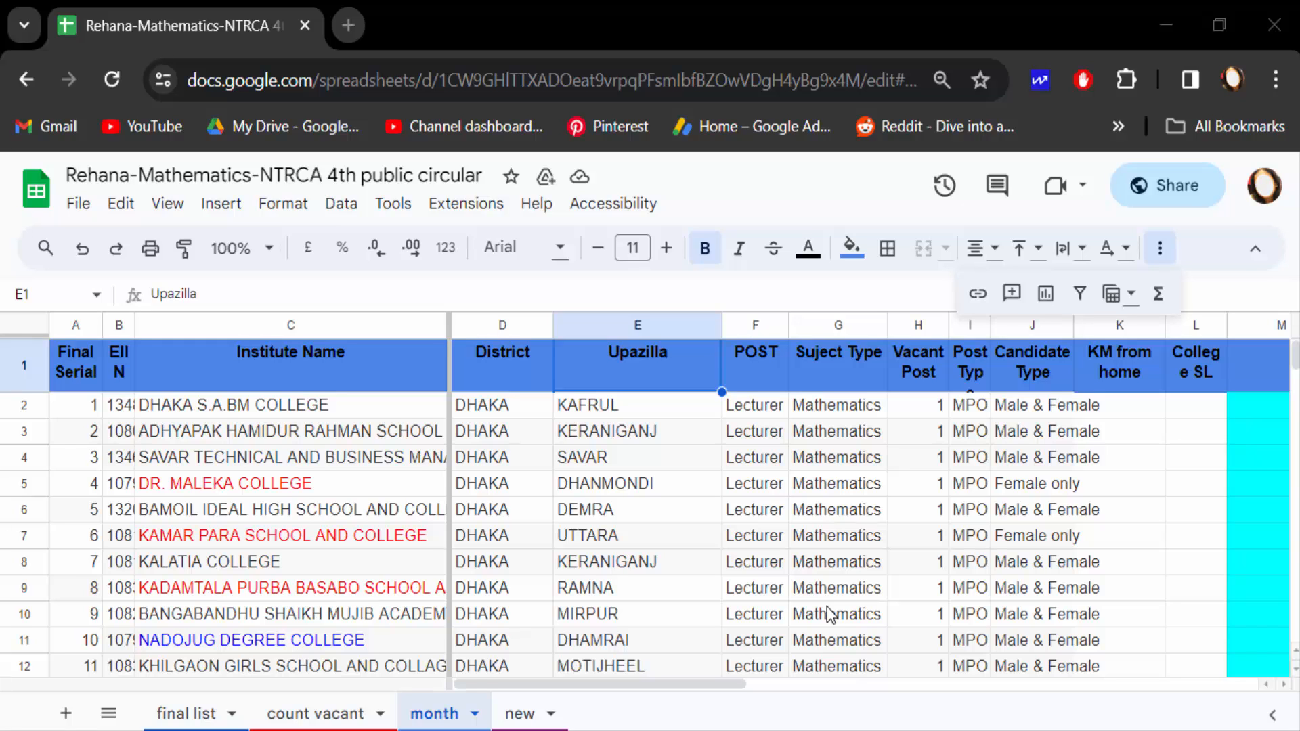
pyautogui.moveTo(626, 555)
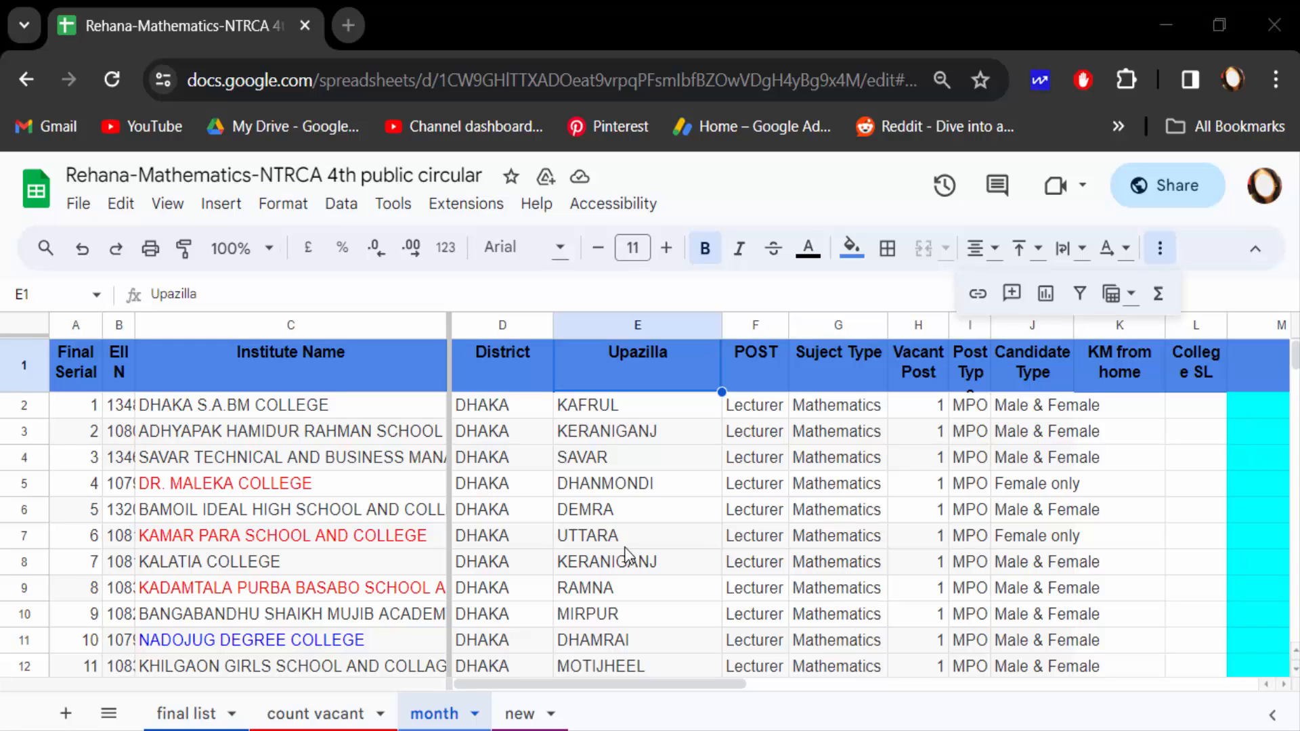
# Step: Create a filter over the college table's header row from the Data menu
pyautogui.scroll(-3)
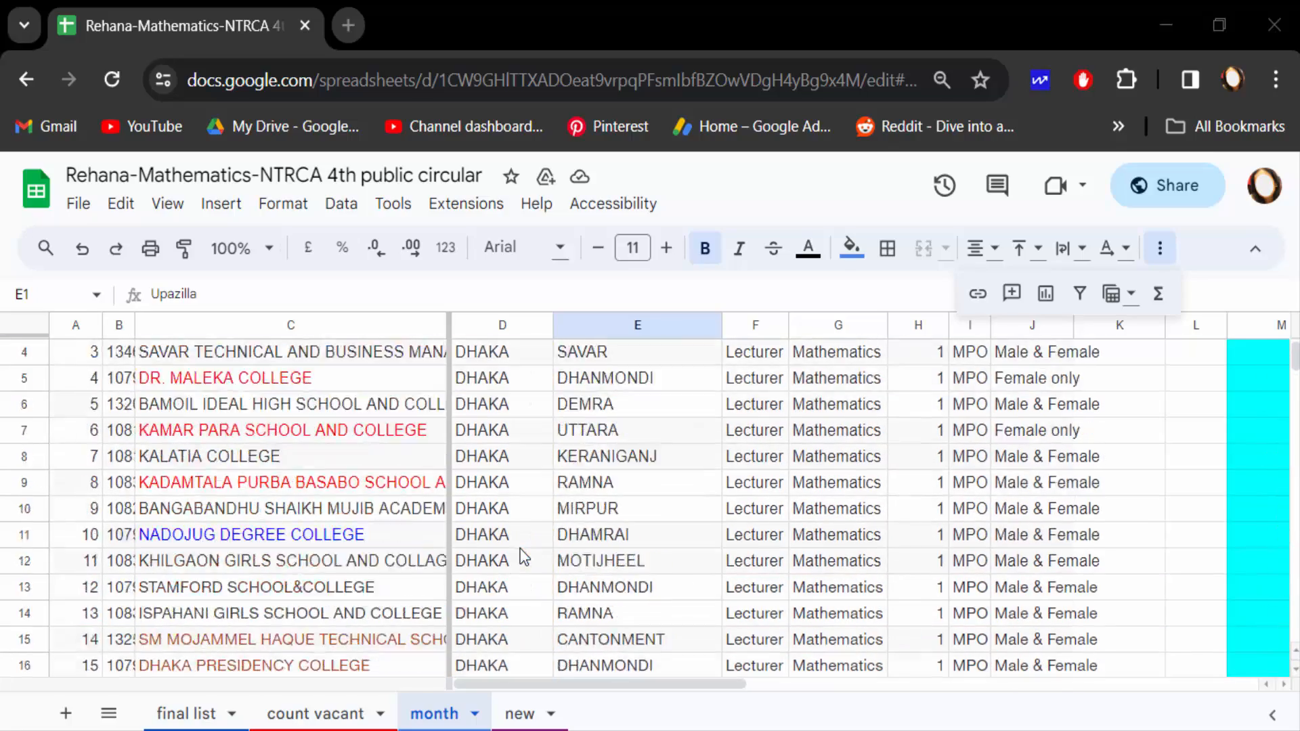
pyautogui.scroll(-3)
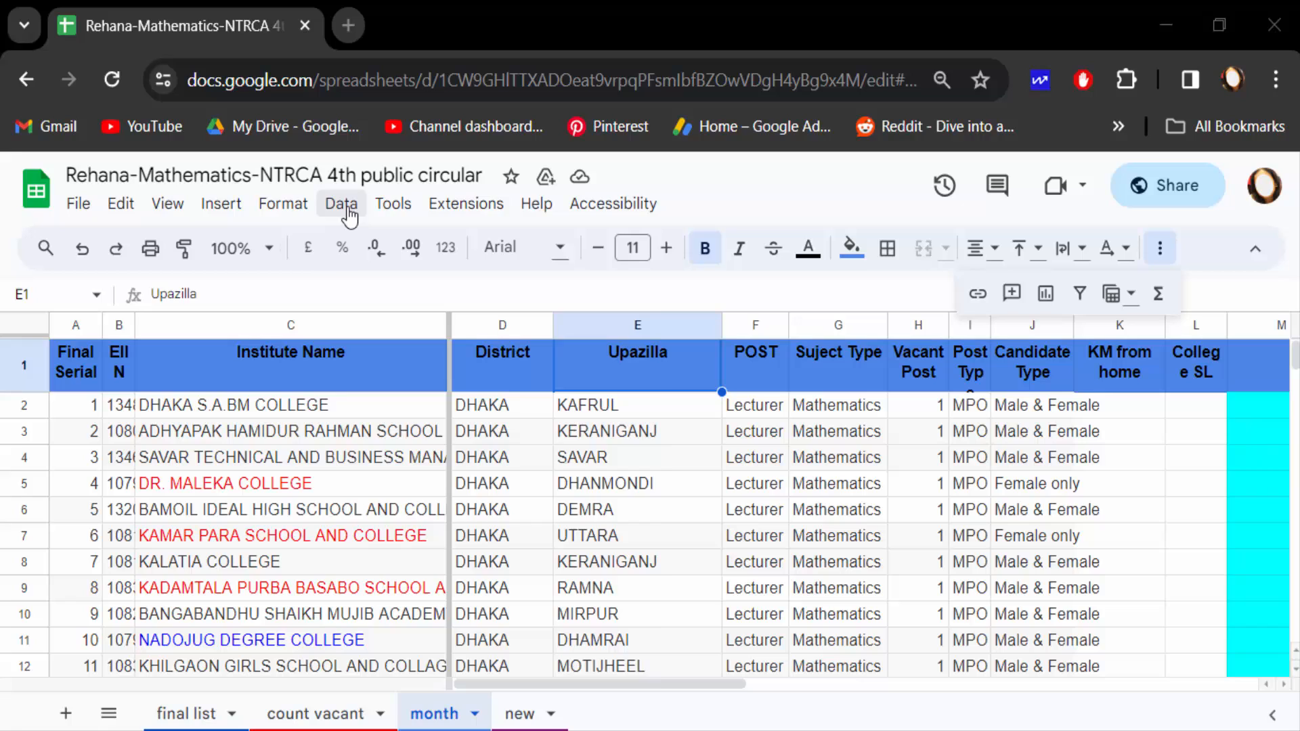
pyautogui.click(341, 205)
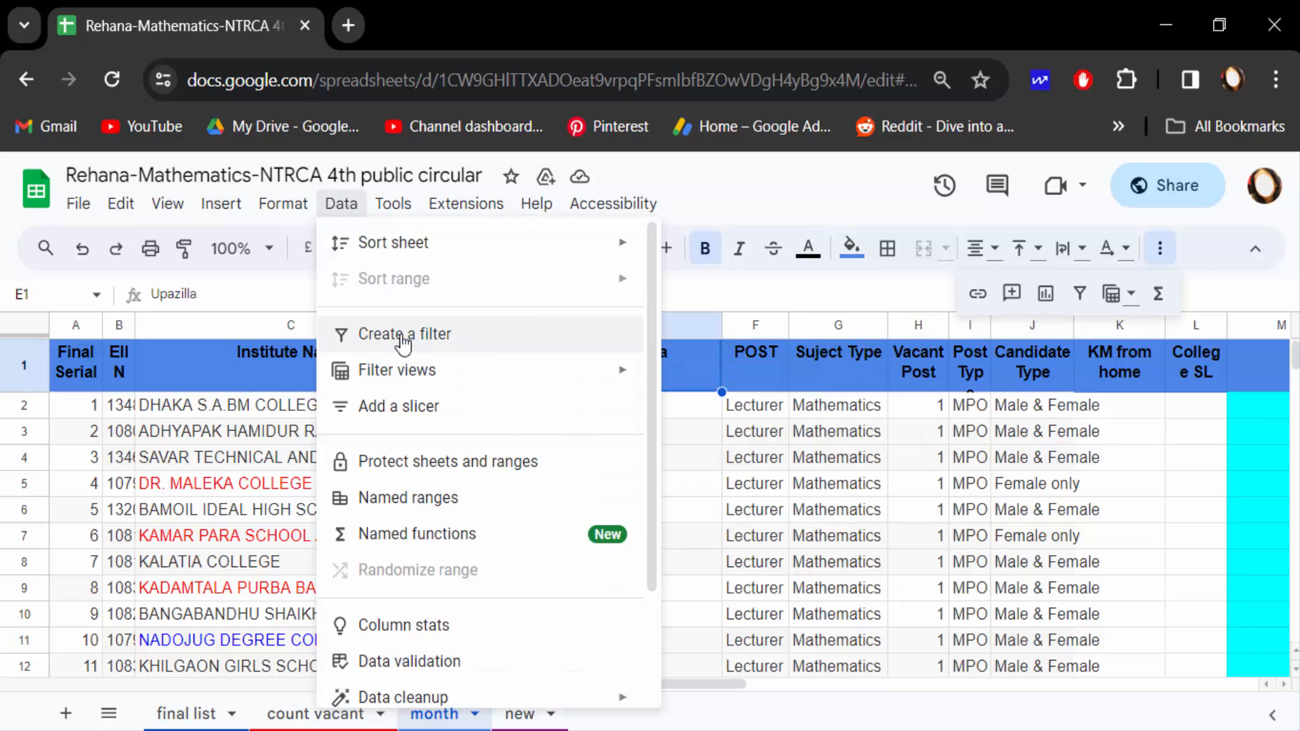
pyautogui.click(404, 334)
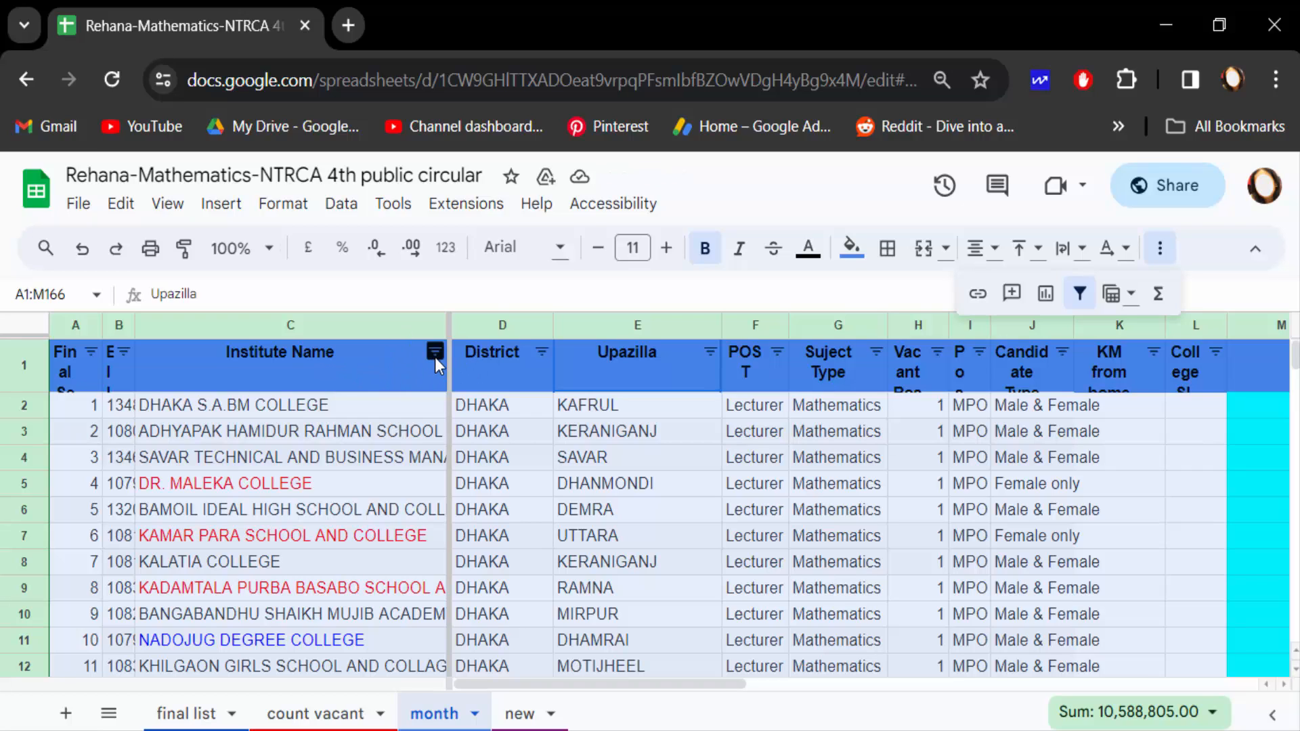
pyautogui.moveTo(541, 352)
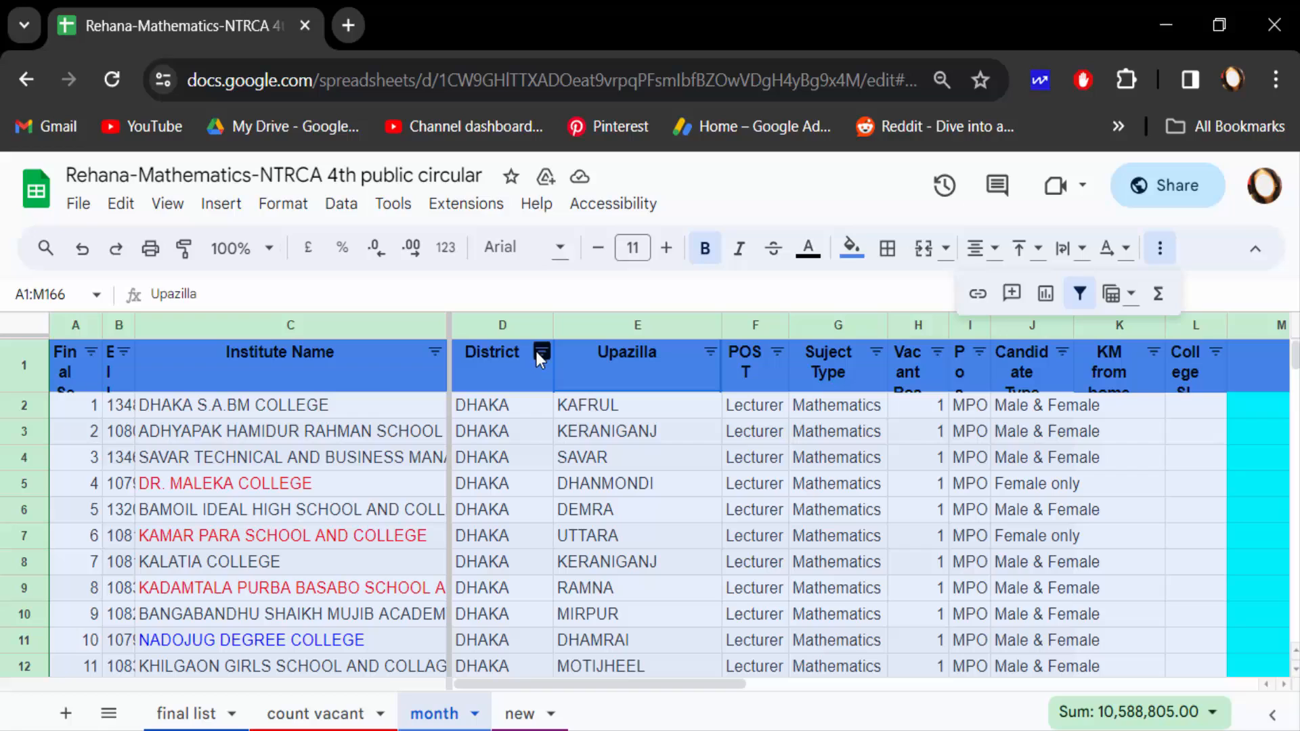
pyautogui.moveTo(773, 352)
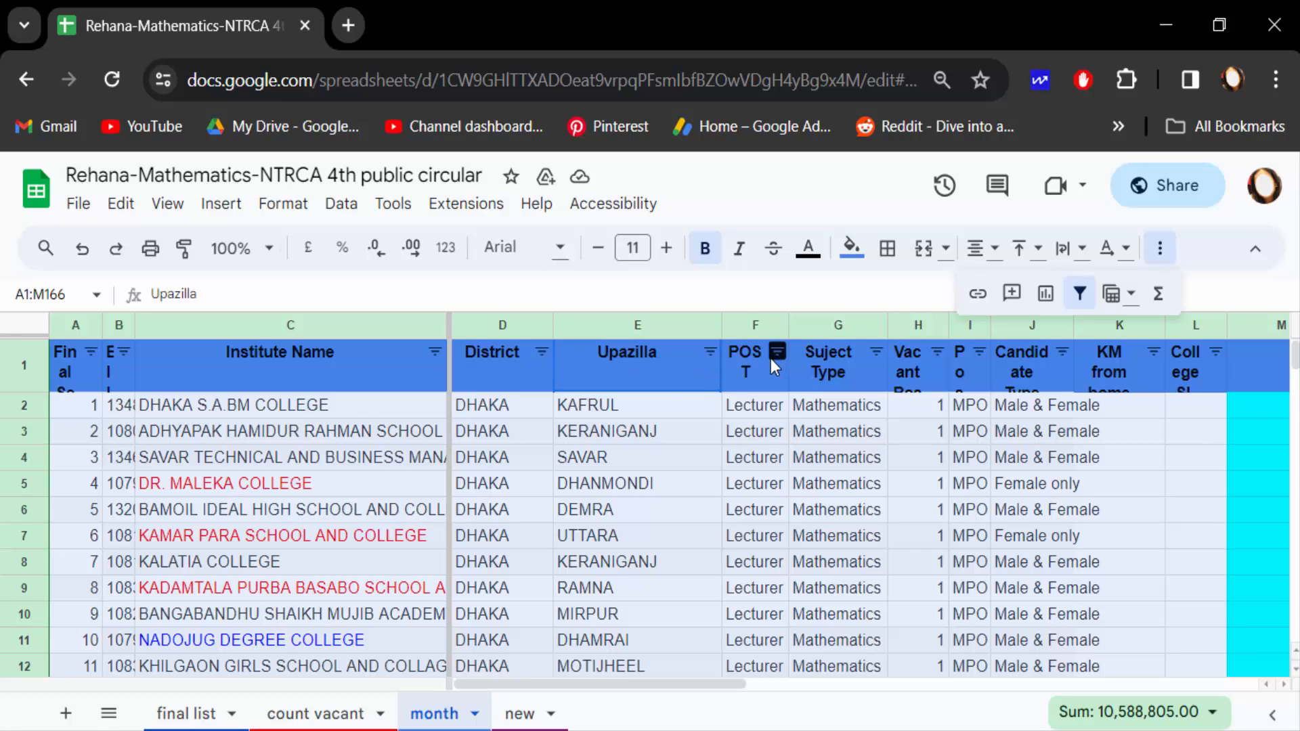
pyautogui.moveTo(435, 352)
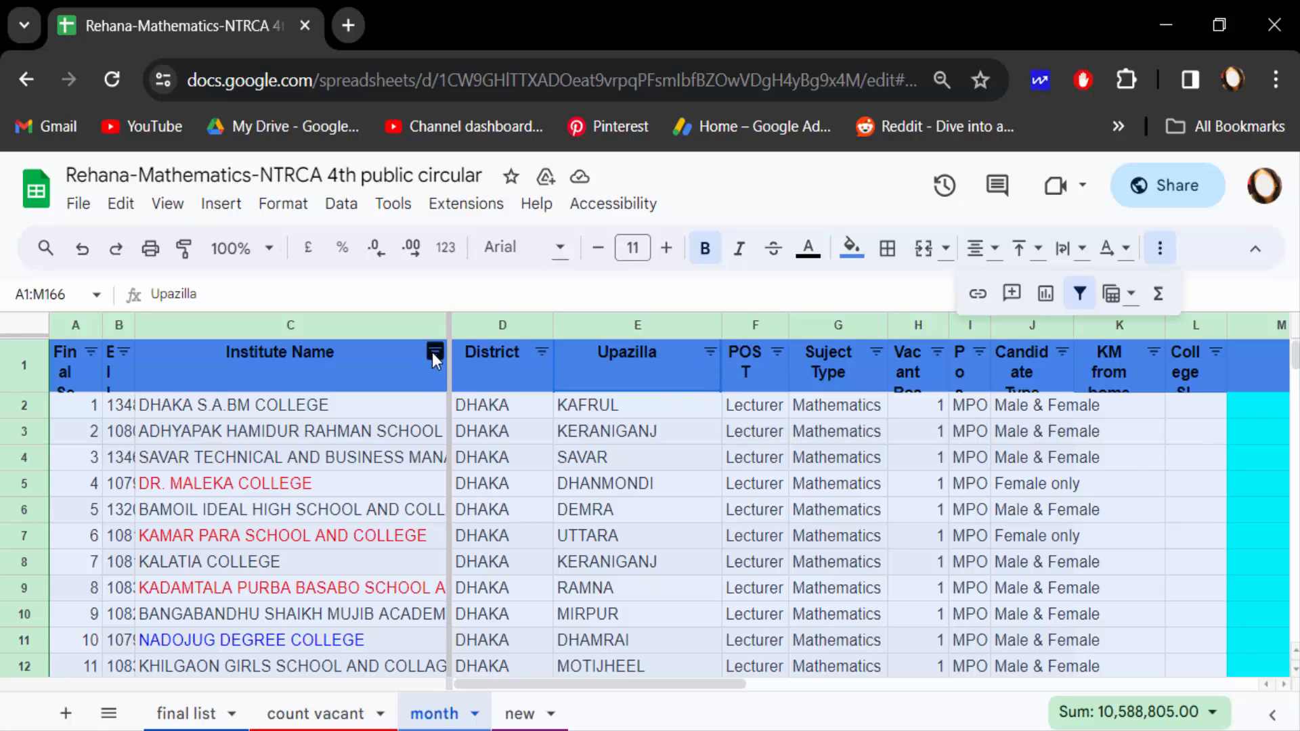
# Step: Filter the Institute Name column by green fill colour, leaving one college row
pyautogui.click(435, 352)
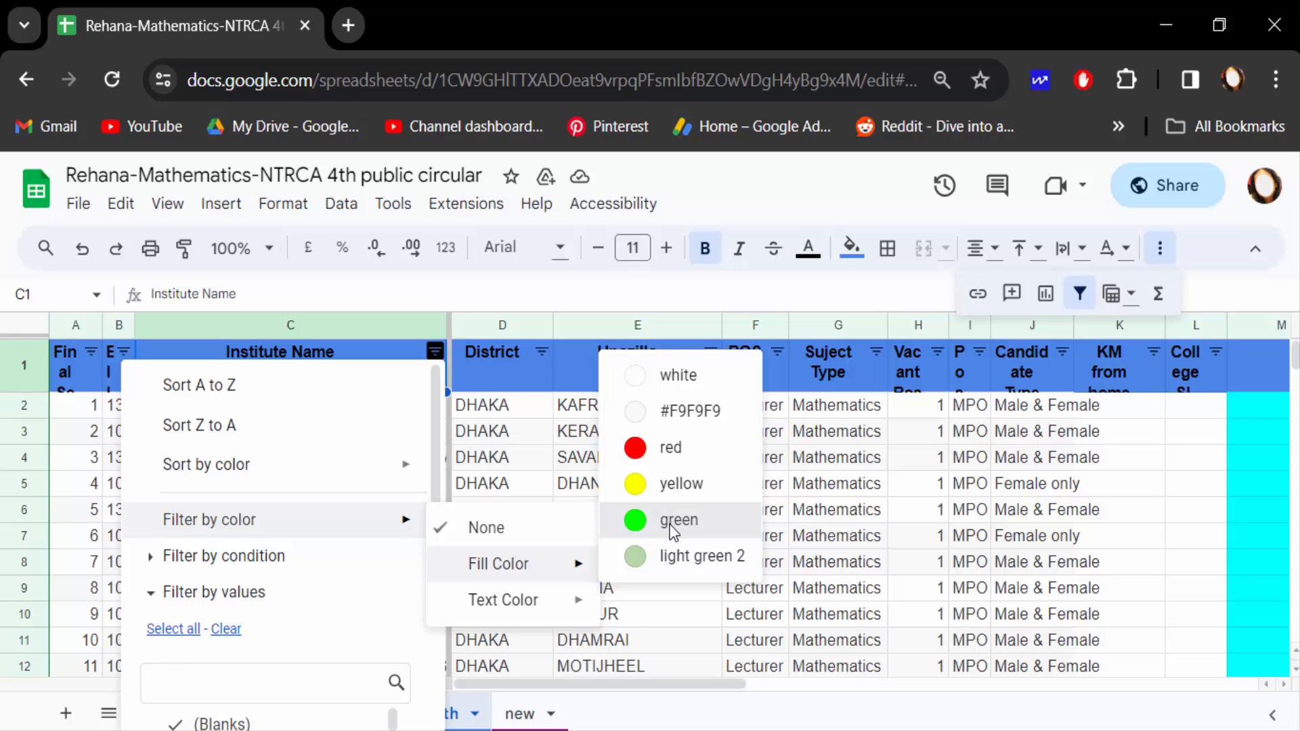
pyautogui.click(677, 520)
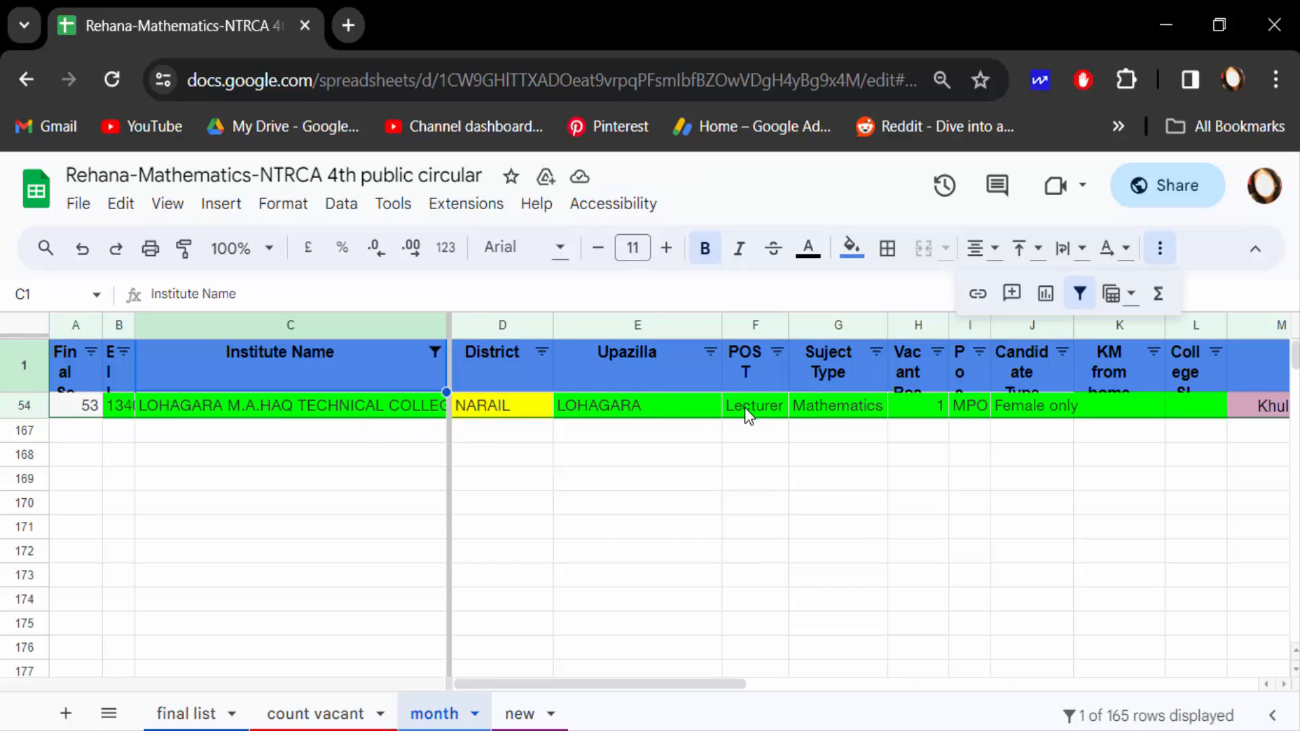
pyautogui.moveTo(693, 398)
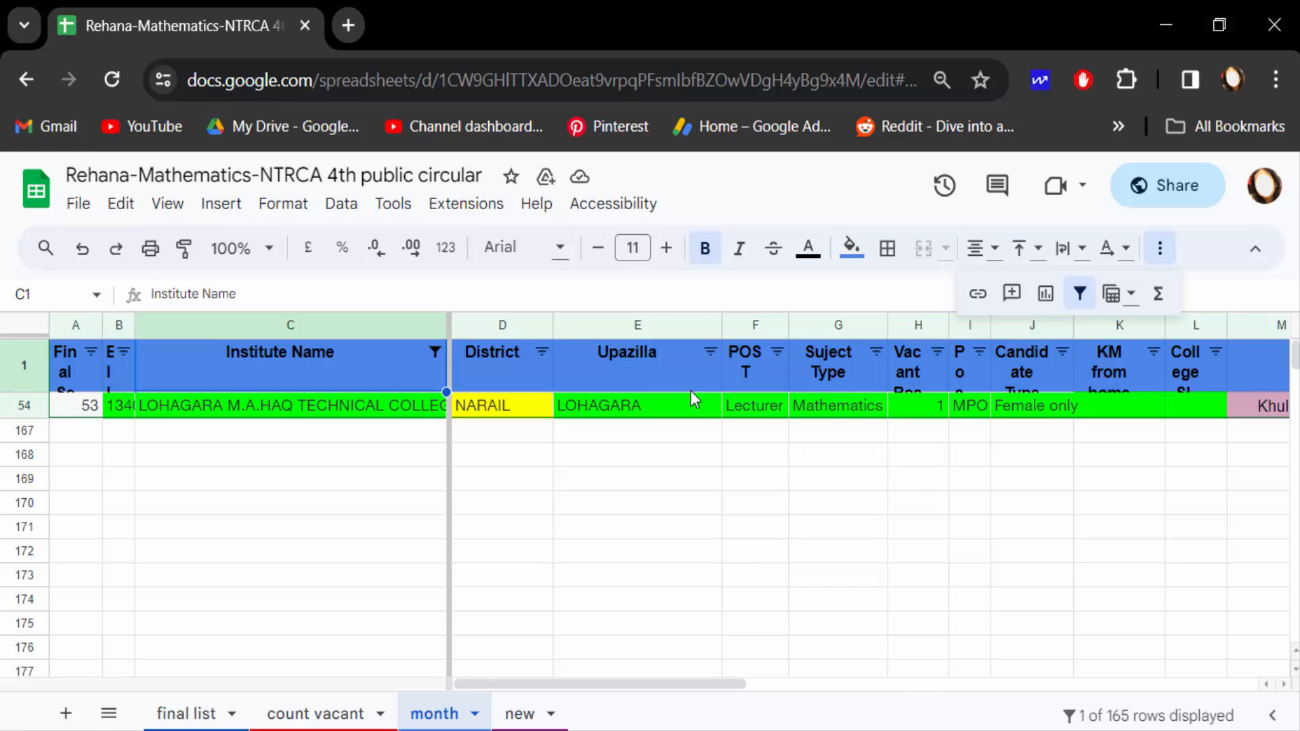
pyautogui.moveTo(424, 379)
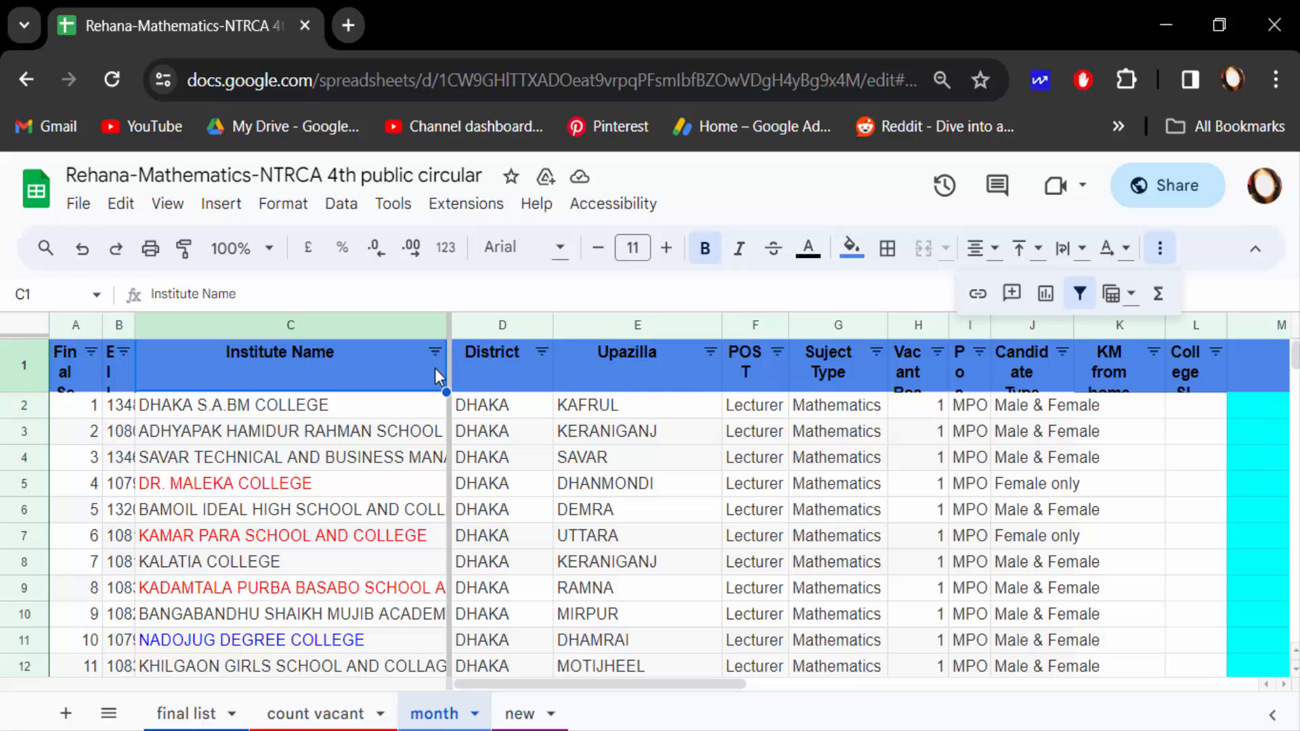
# Step: Filter the Institute Name column by red text colour, leaving four college rows
pyautogui.click(435, 352)
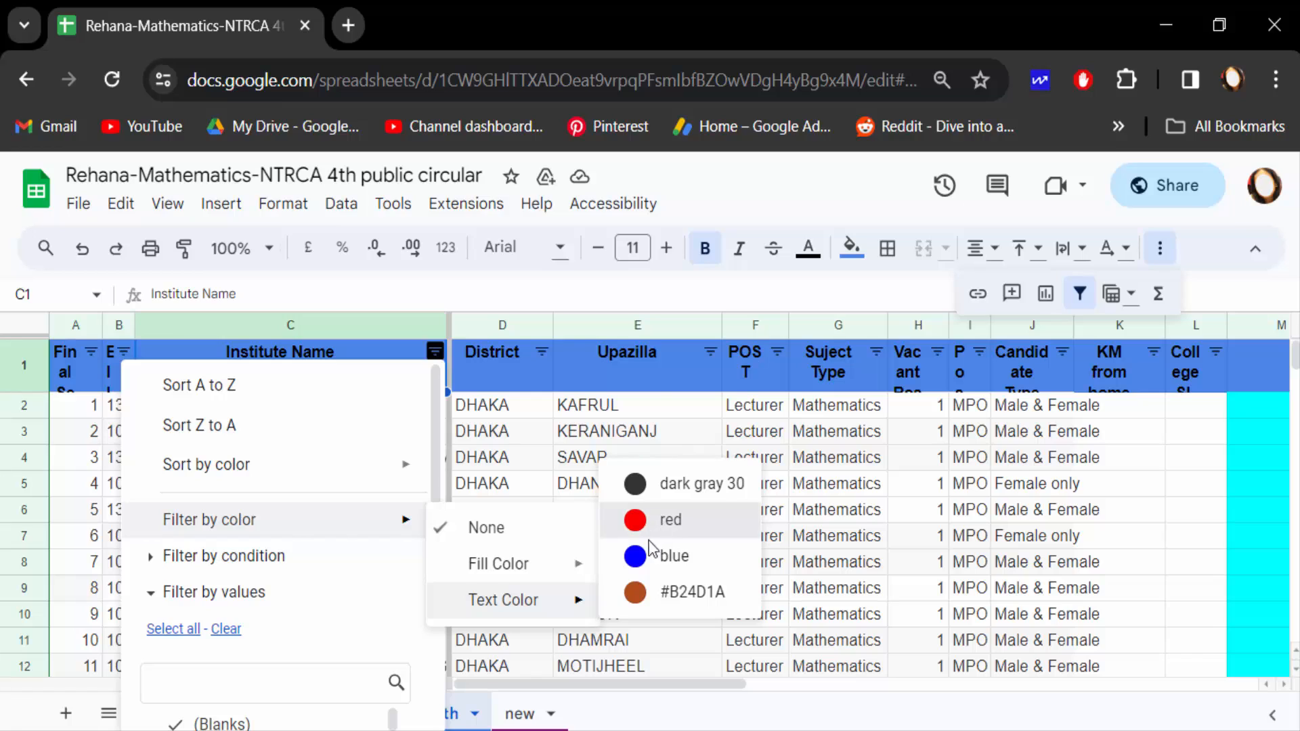
pyautogui.click(670, 520)
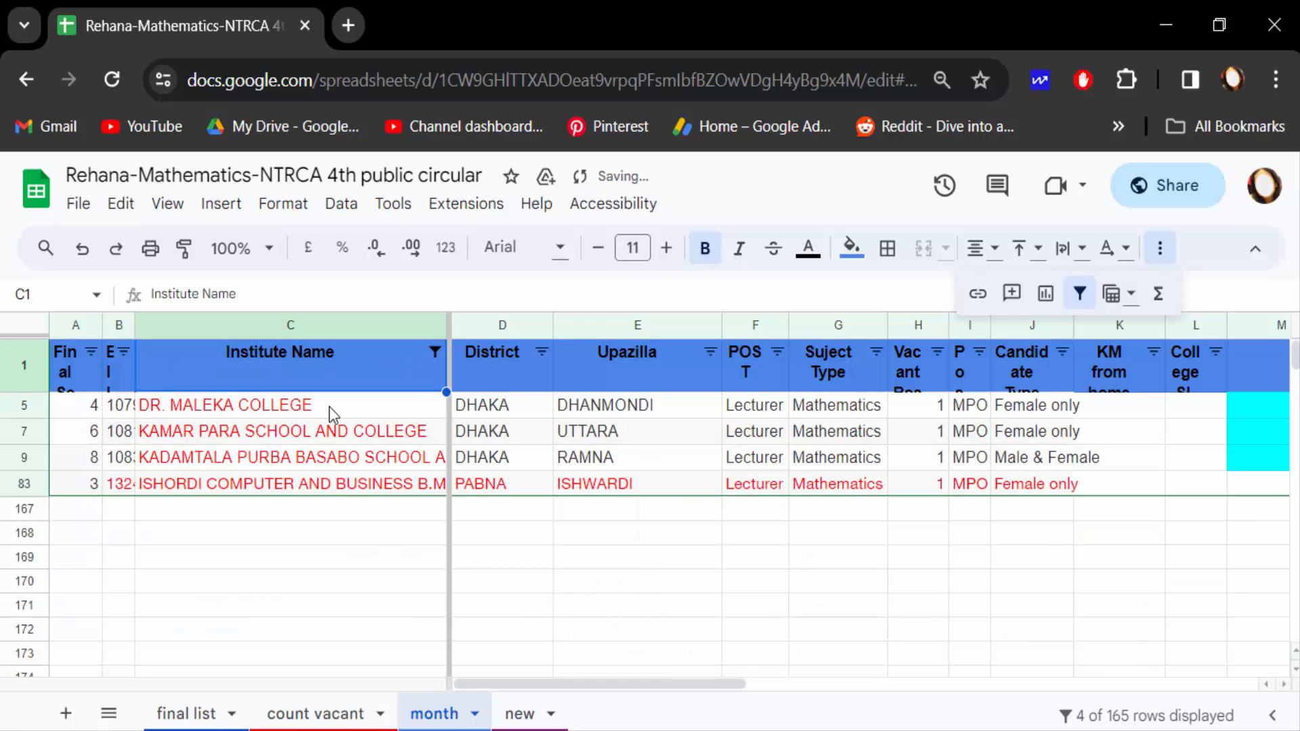